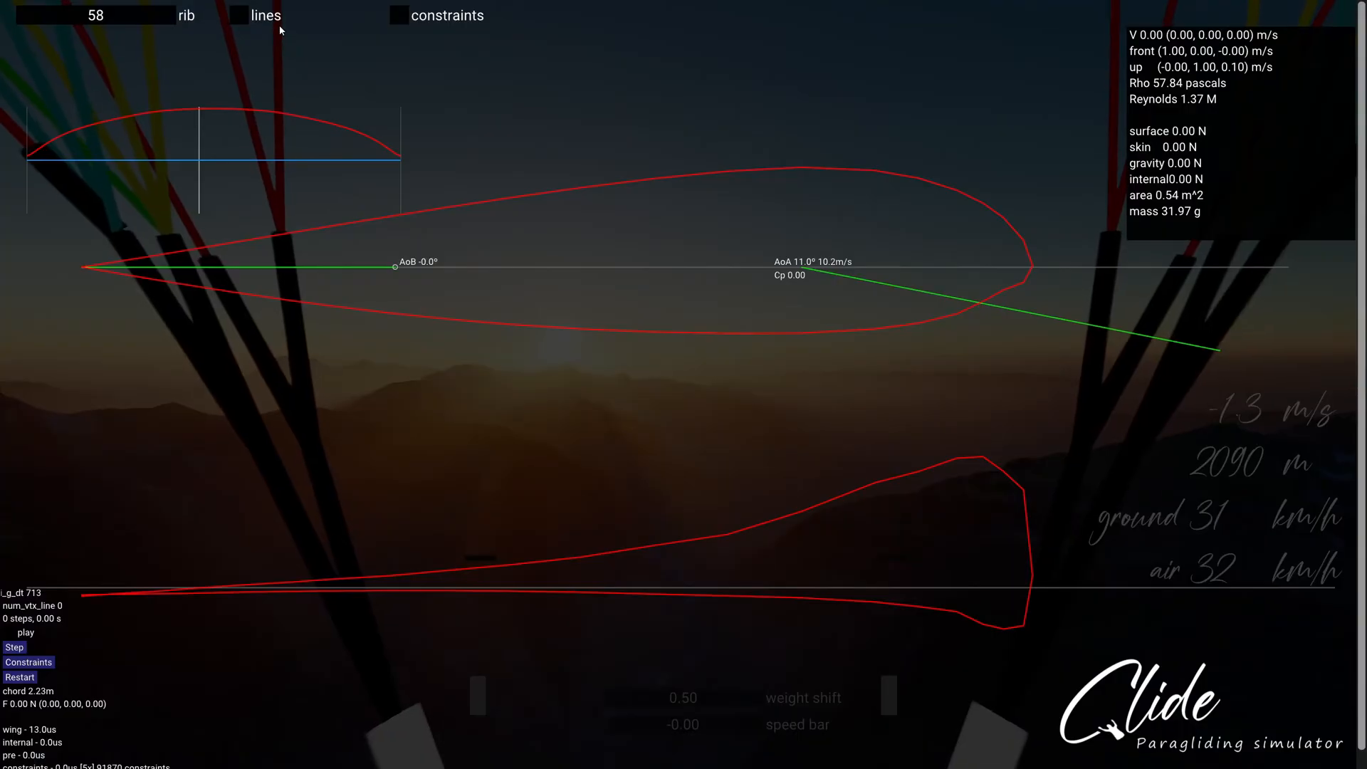
# Switch the cross-section to rib 62 and briefly show, then hide, its constraint truss
pyautogui.click(96, 15)
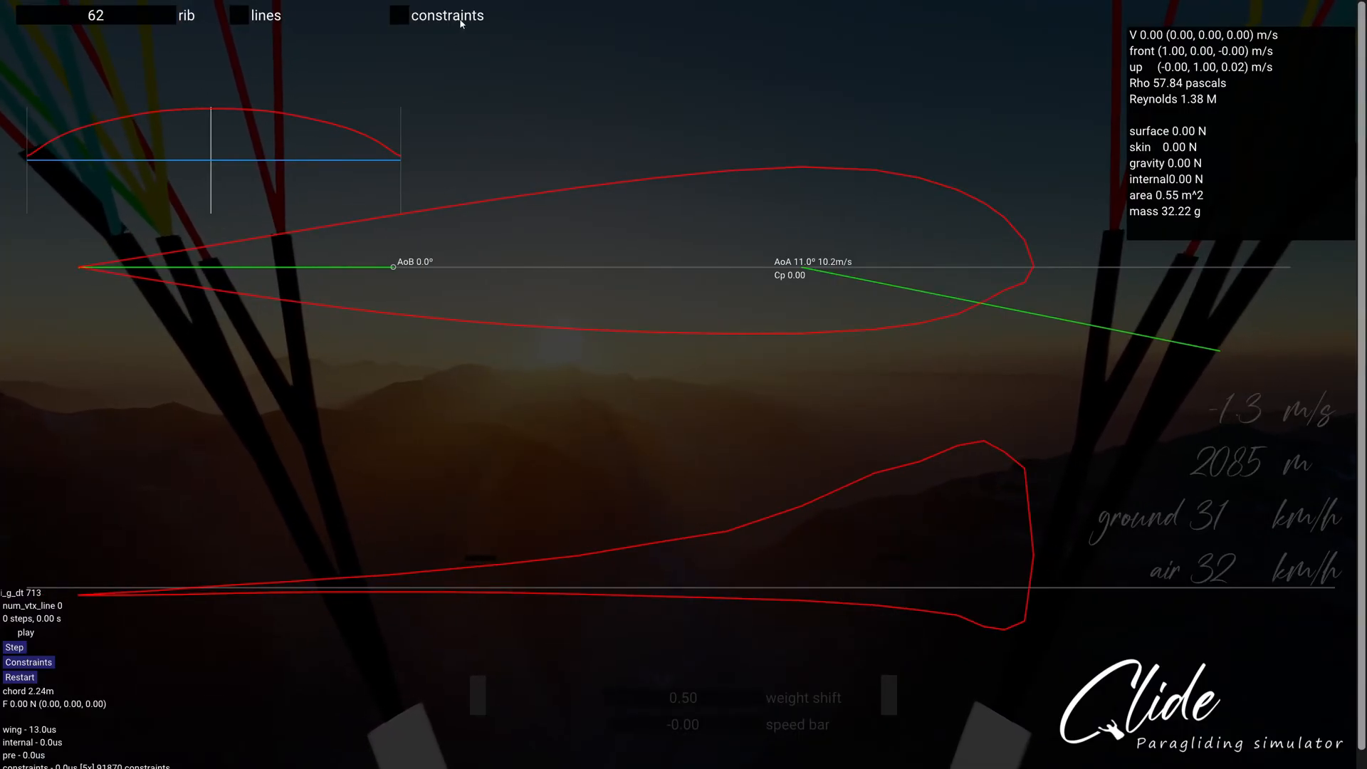
pyautogui.click(396, 15)
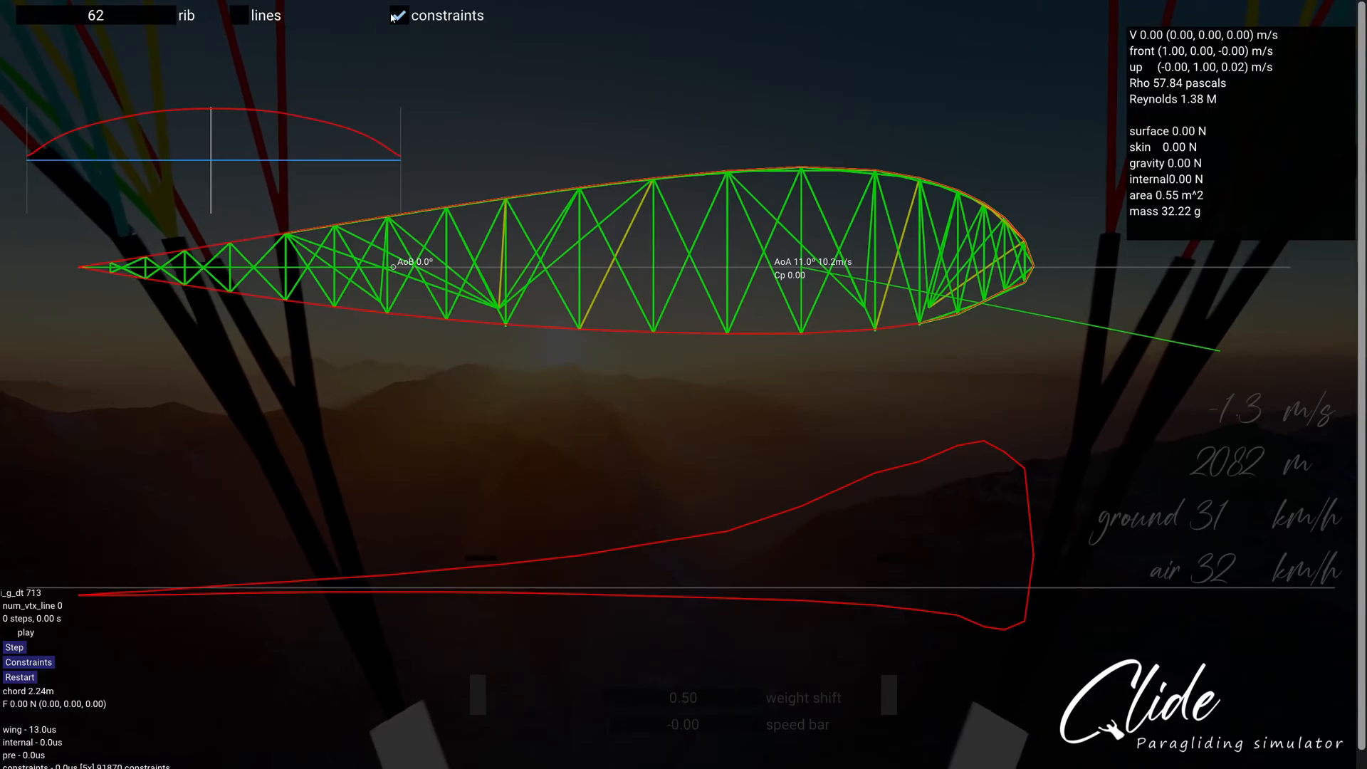
pyautogui.click(395, 16)
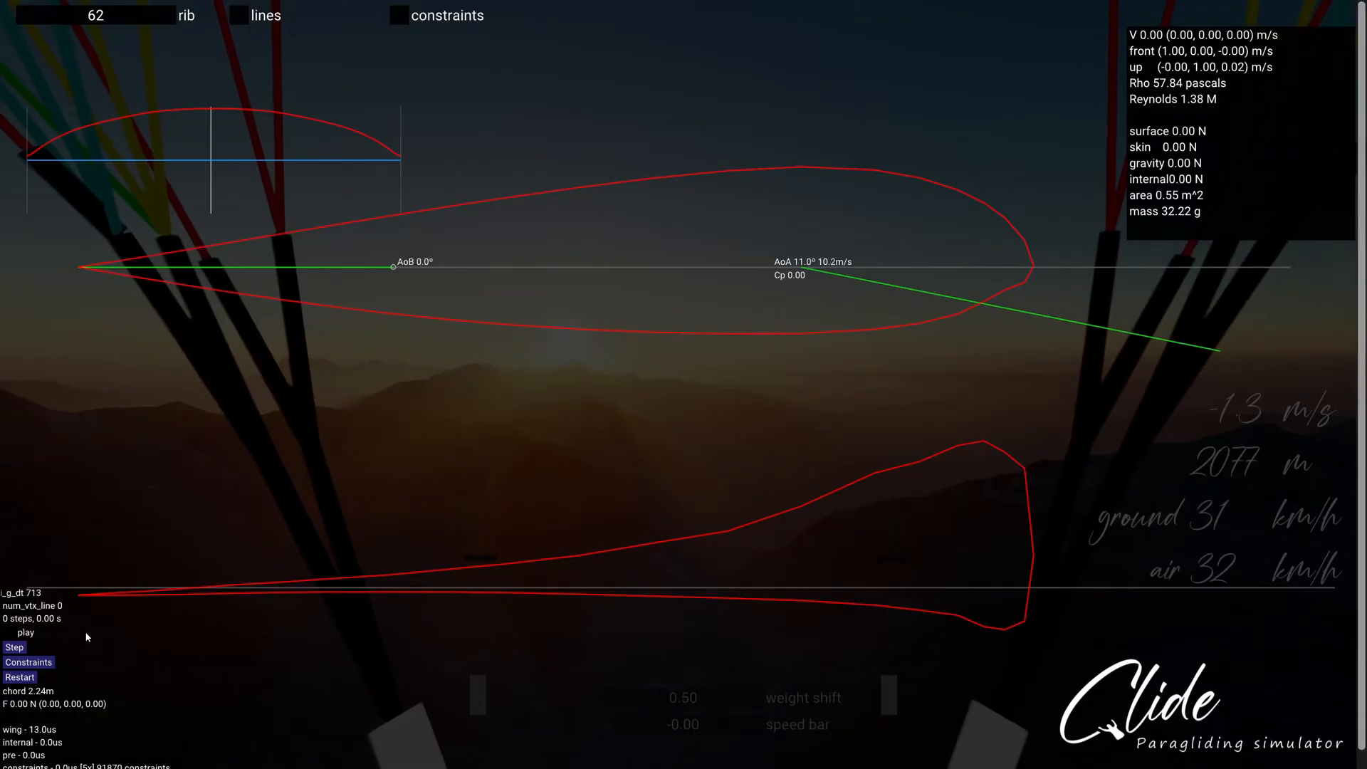
# Advance the simulation forward by single steps
pyautogui.click(15, 647)
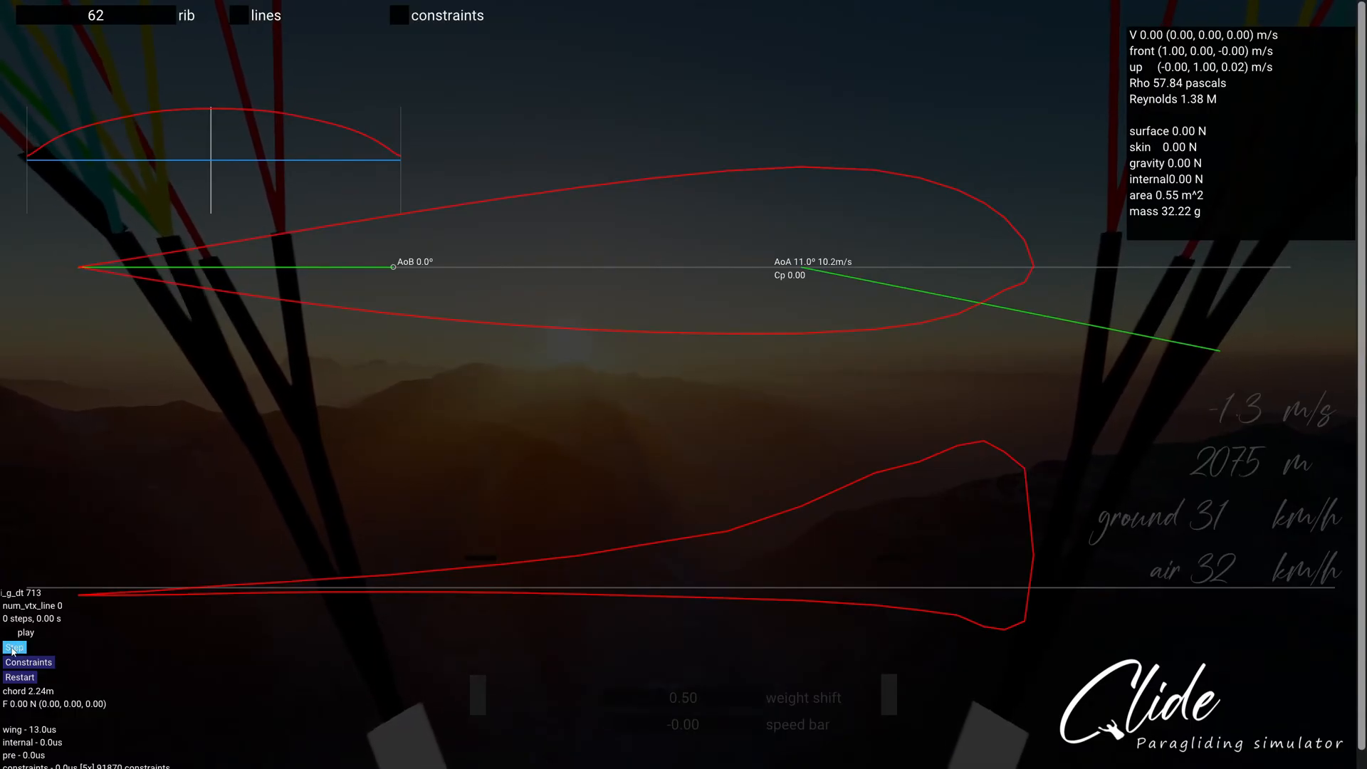
pyautogui.click(14, 647)
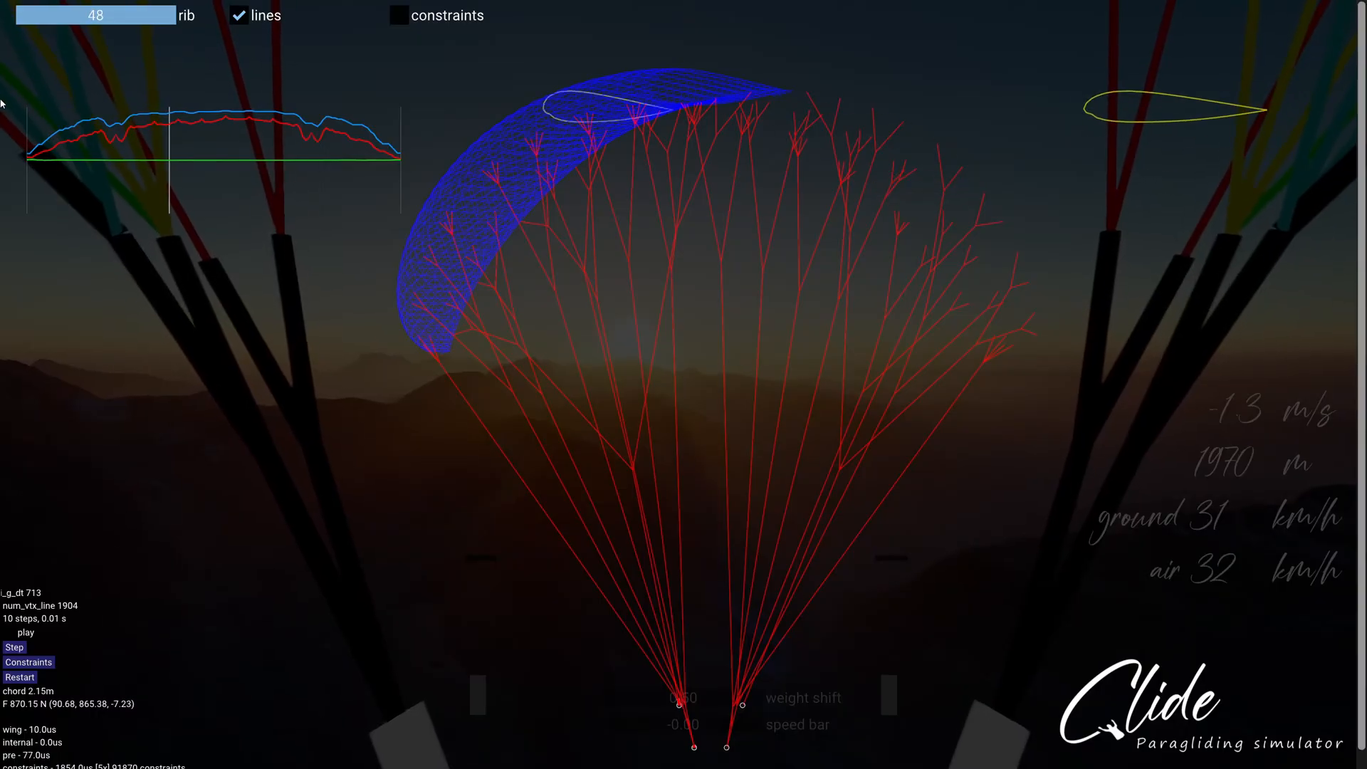
# Move the inspected cross-section along the slider to rib 63
pyautogui.moveTo(96, 15); pyautogui.dragTo(131, 15)
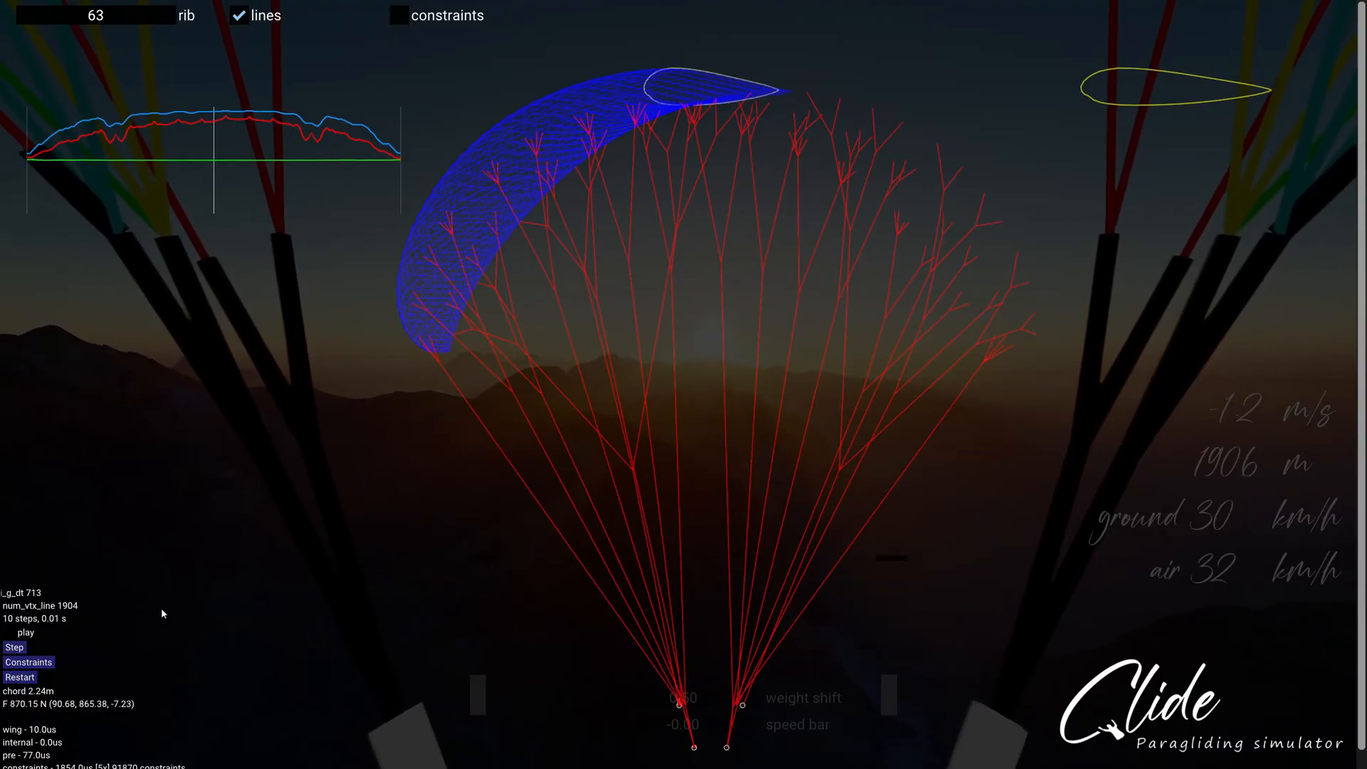
# Start the wing simulation running from the lower-left control panel
pyautogui.click(9, 632)
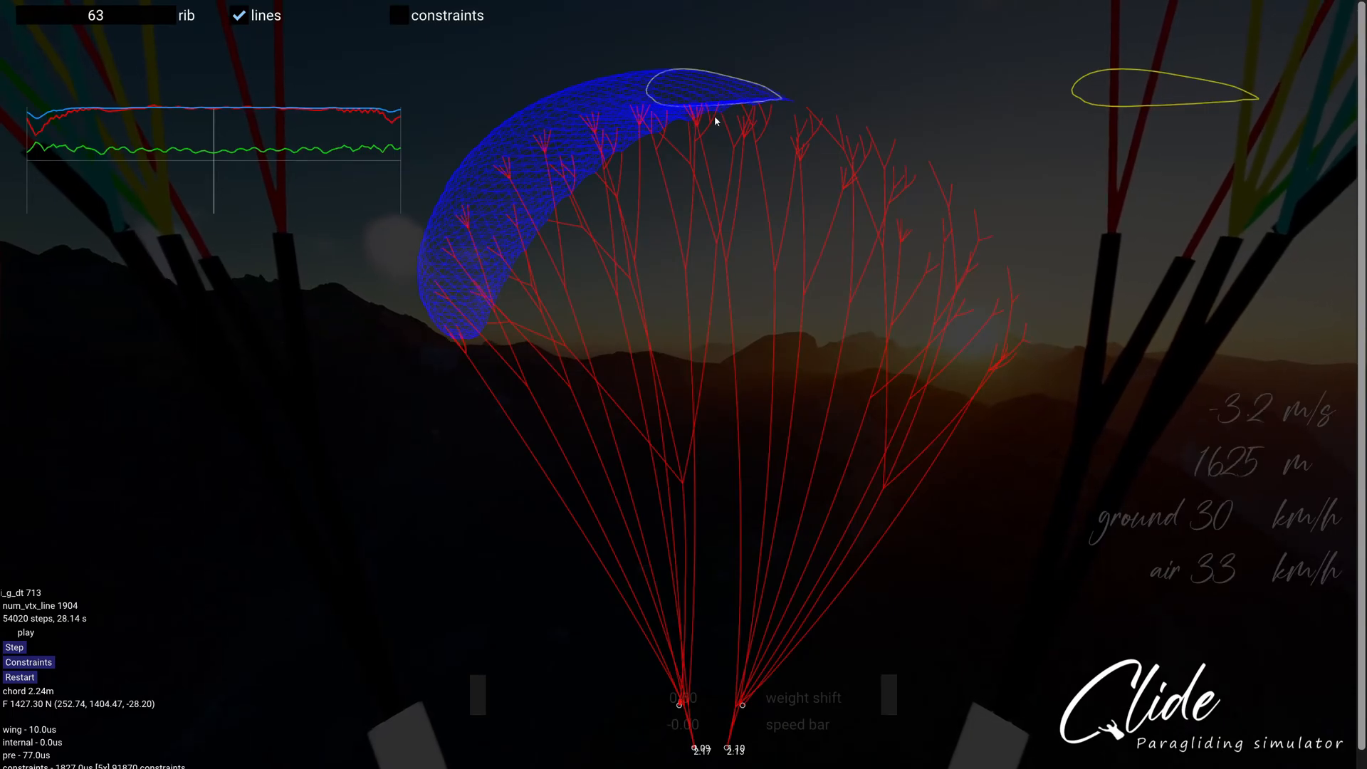
pyautogui.moveTo(586, 195)
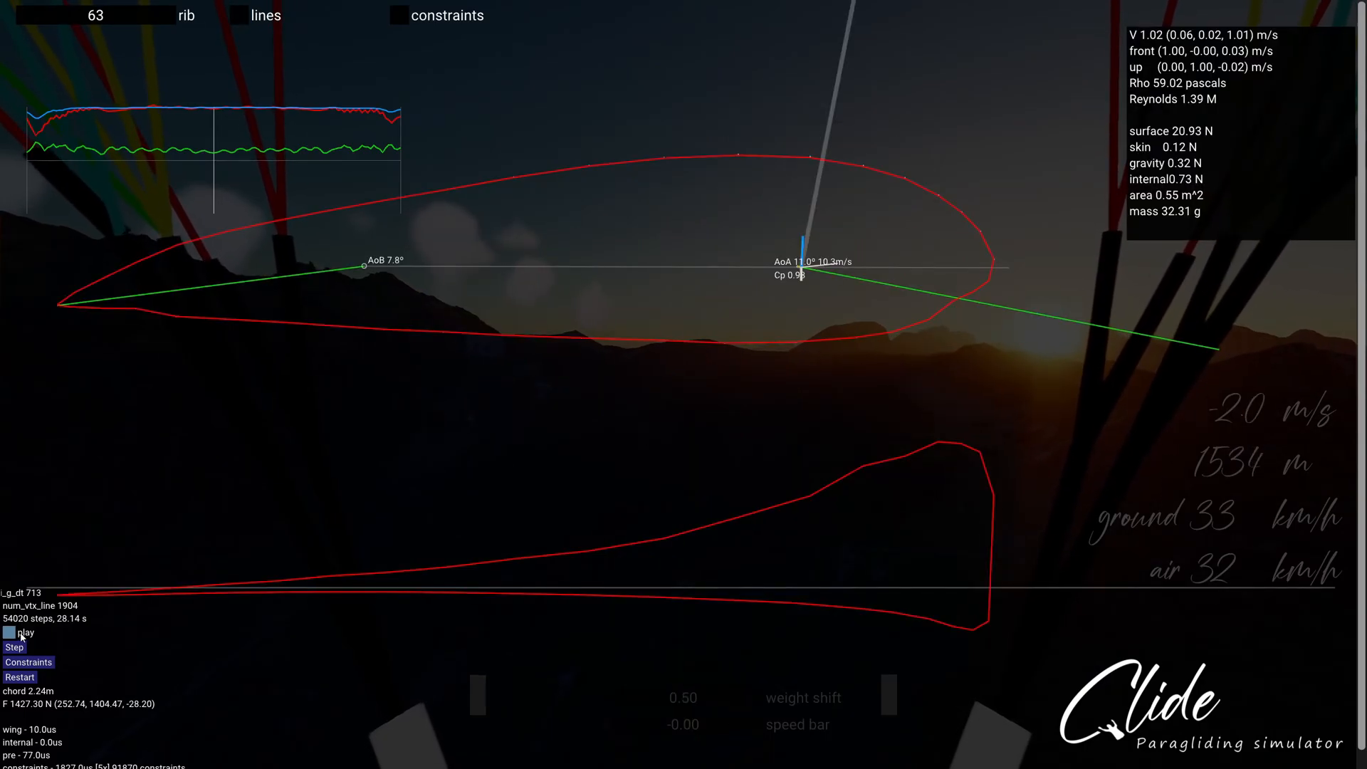
# Resume the run and show the rib's internal constraint structure
pyautogui.click(9, 632)
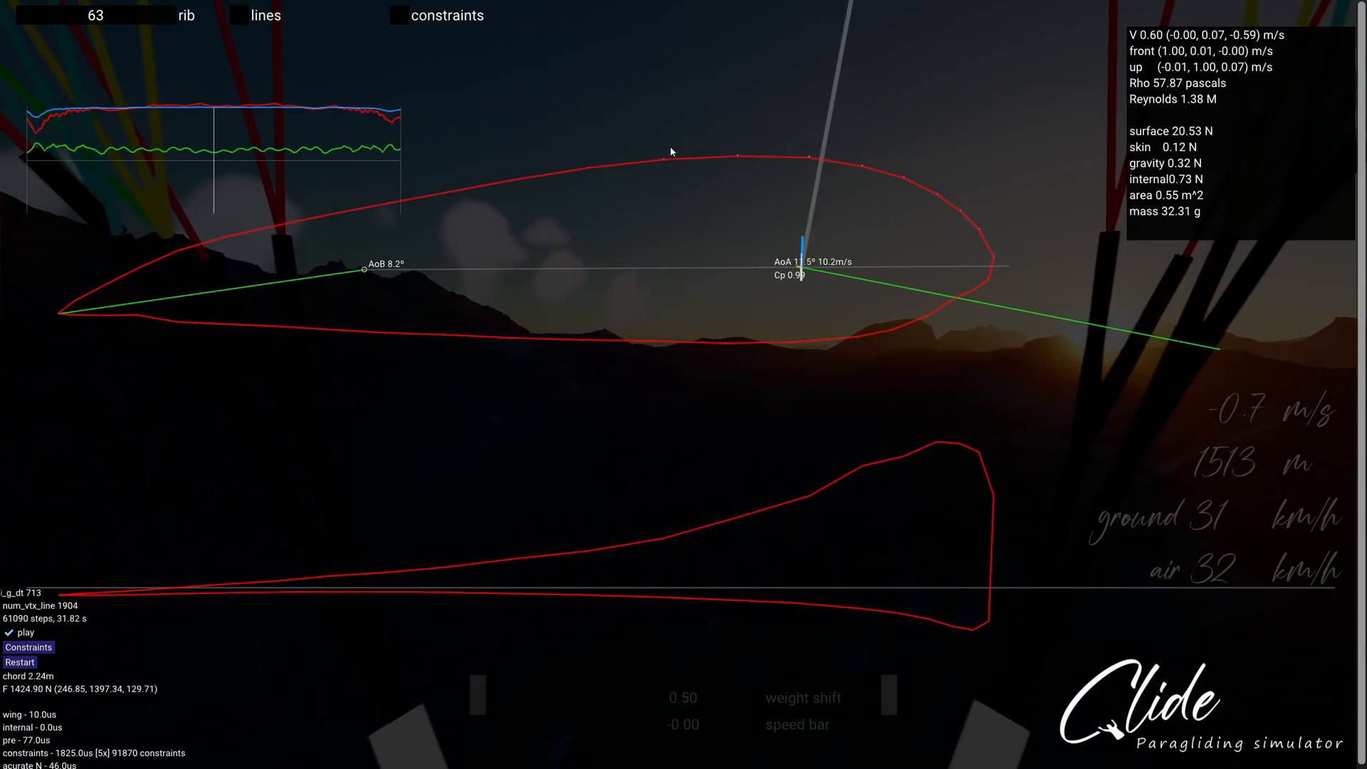
pyautogui.click(392, 15)
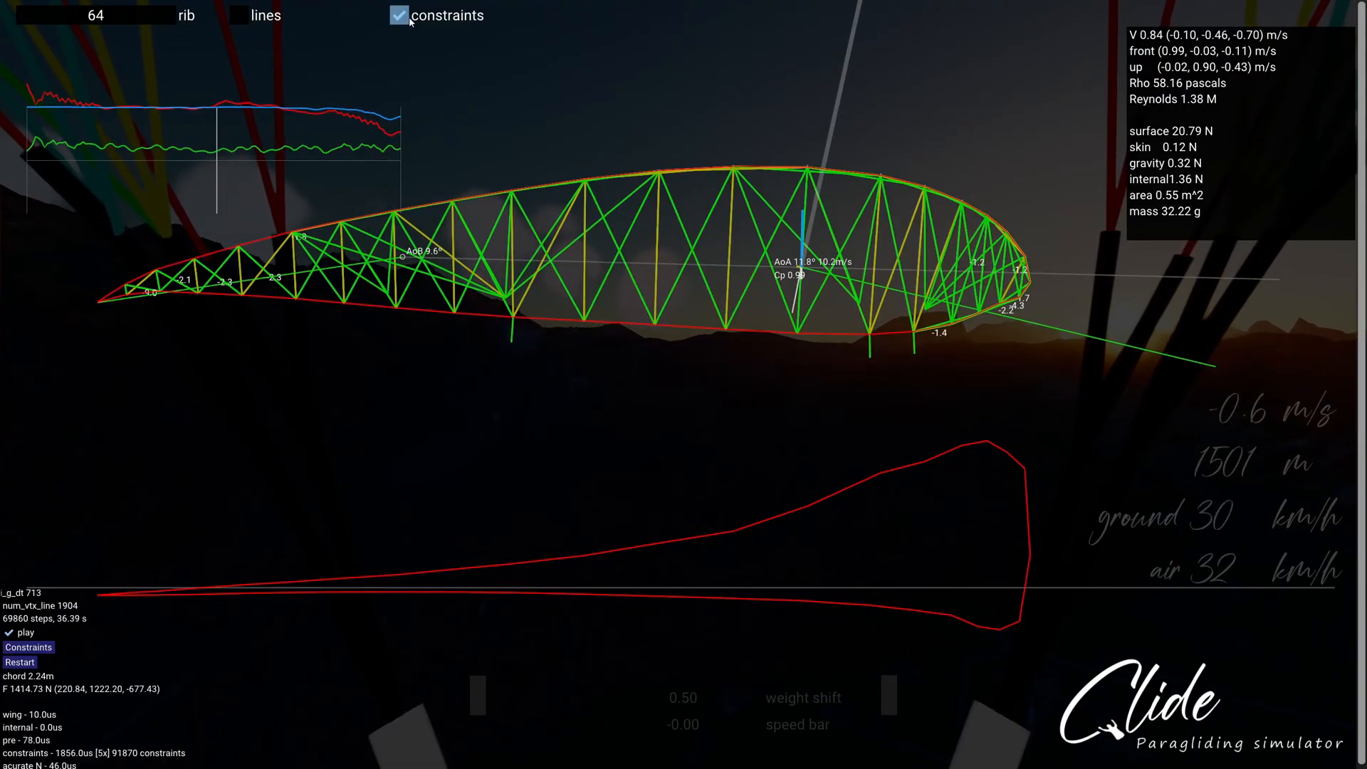
# Hide the constraint truss so the rib shows as a plain outline
pyautogui.click(399, 15)
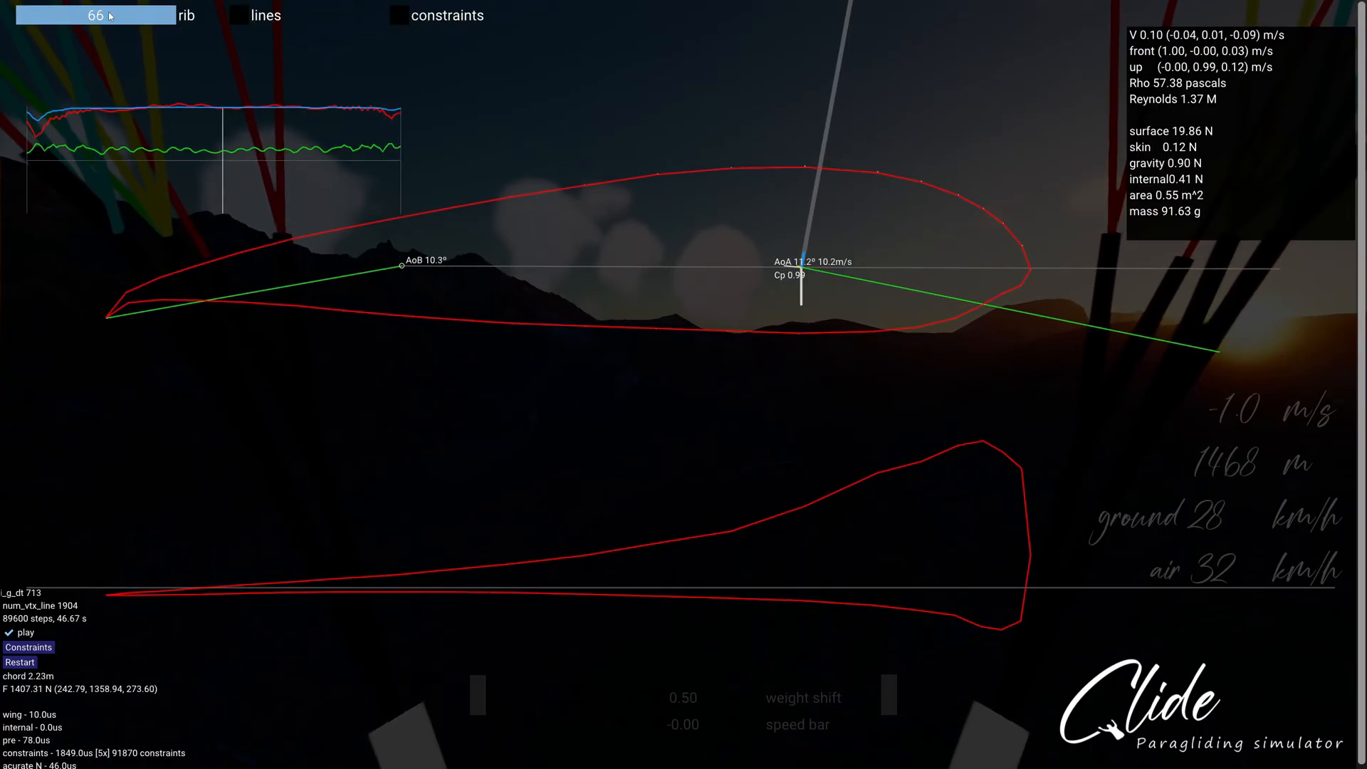
# Show rib 66's constraint truss with its force values
pyautogui.click(399, 16)
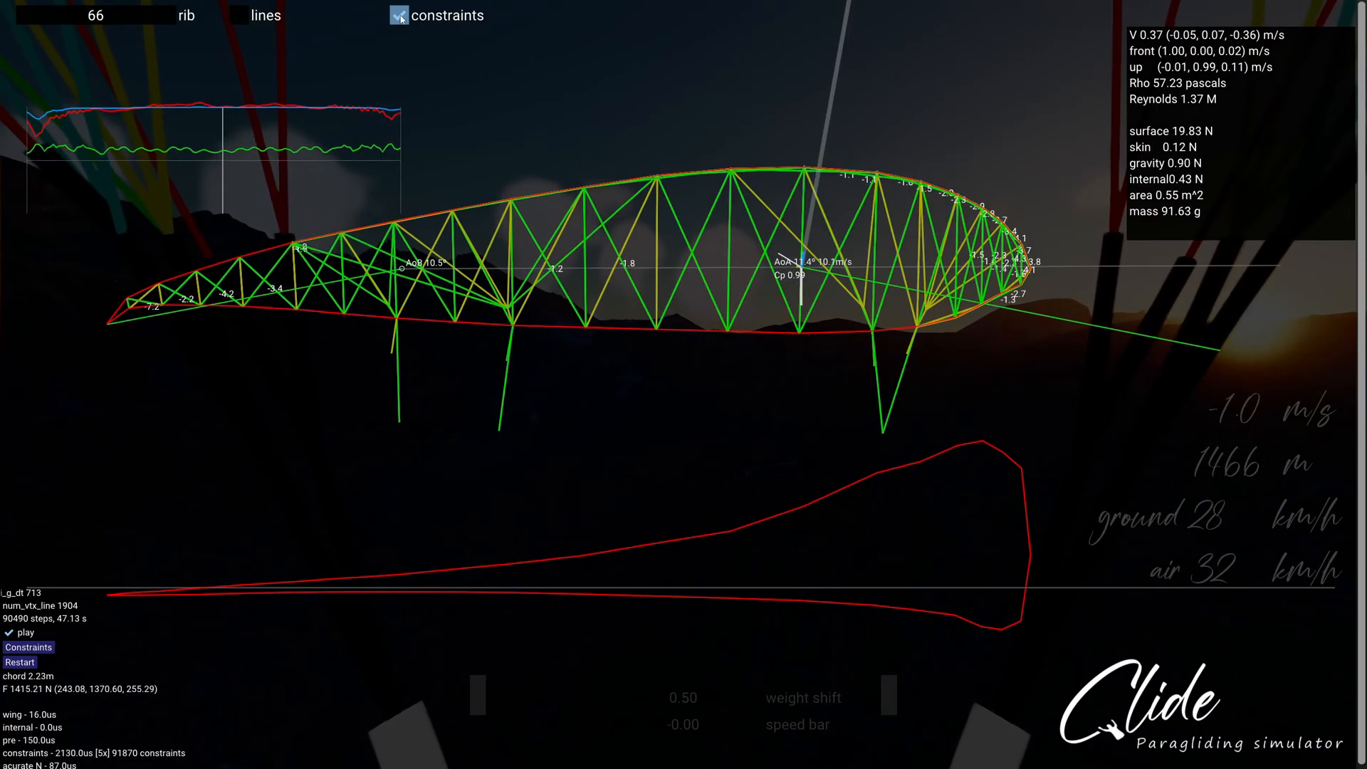
pyautogui.click(397, 15)
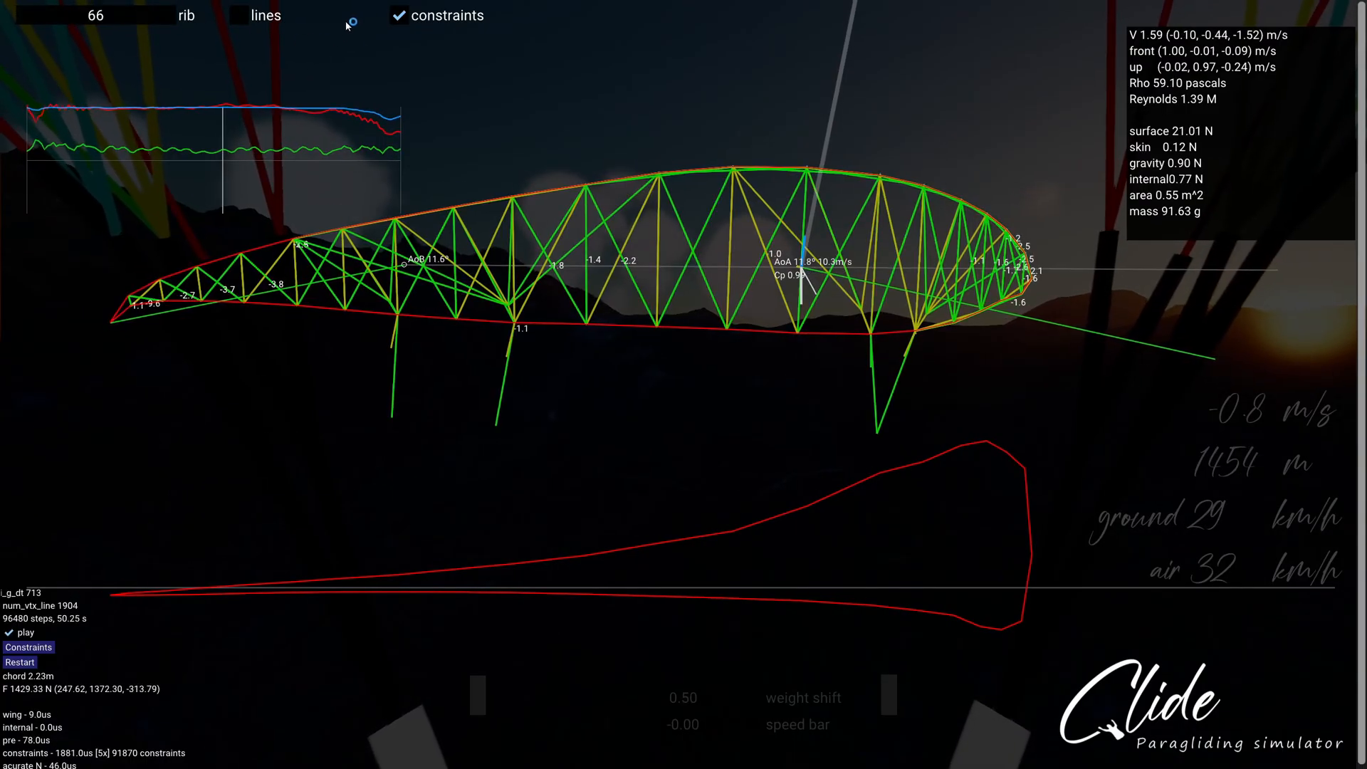
pyautogui.click(397, 16)
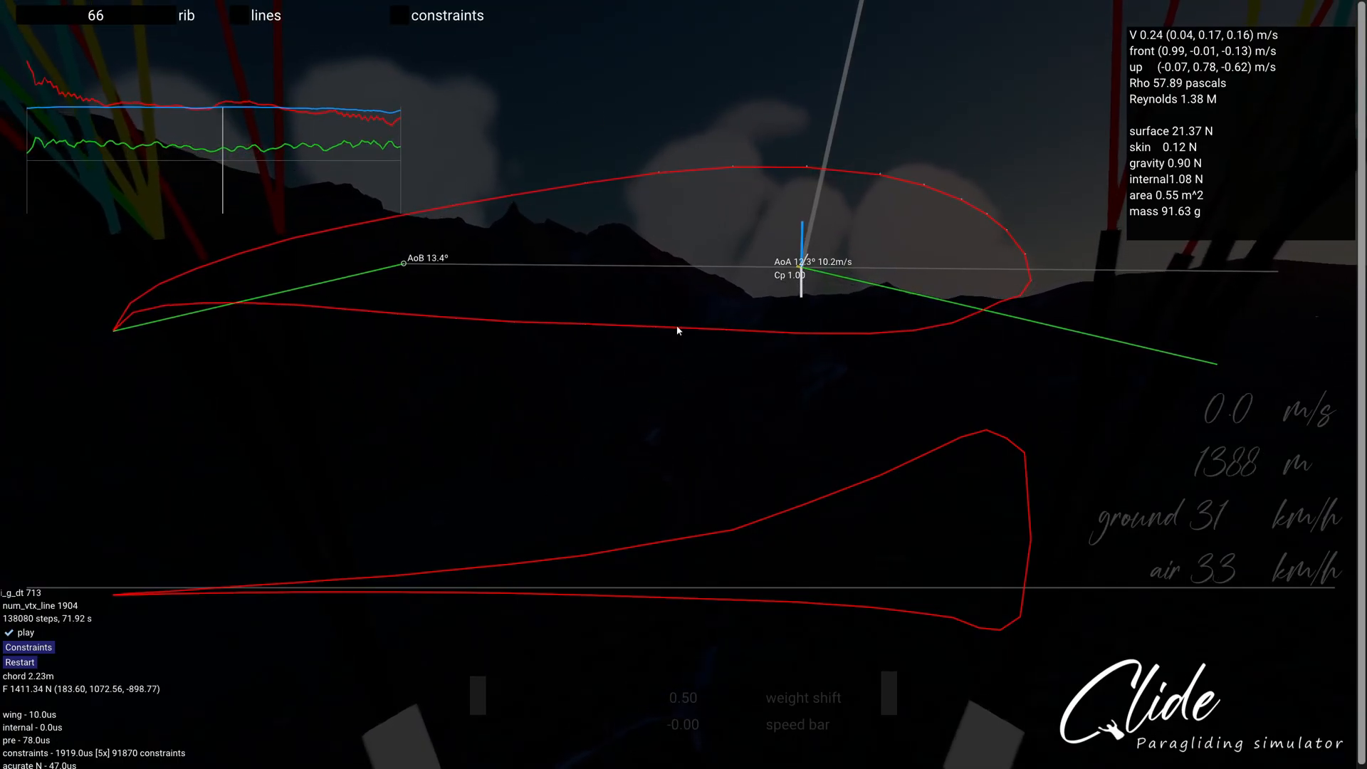
pyautogui.moveTo(942, 636)
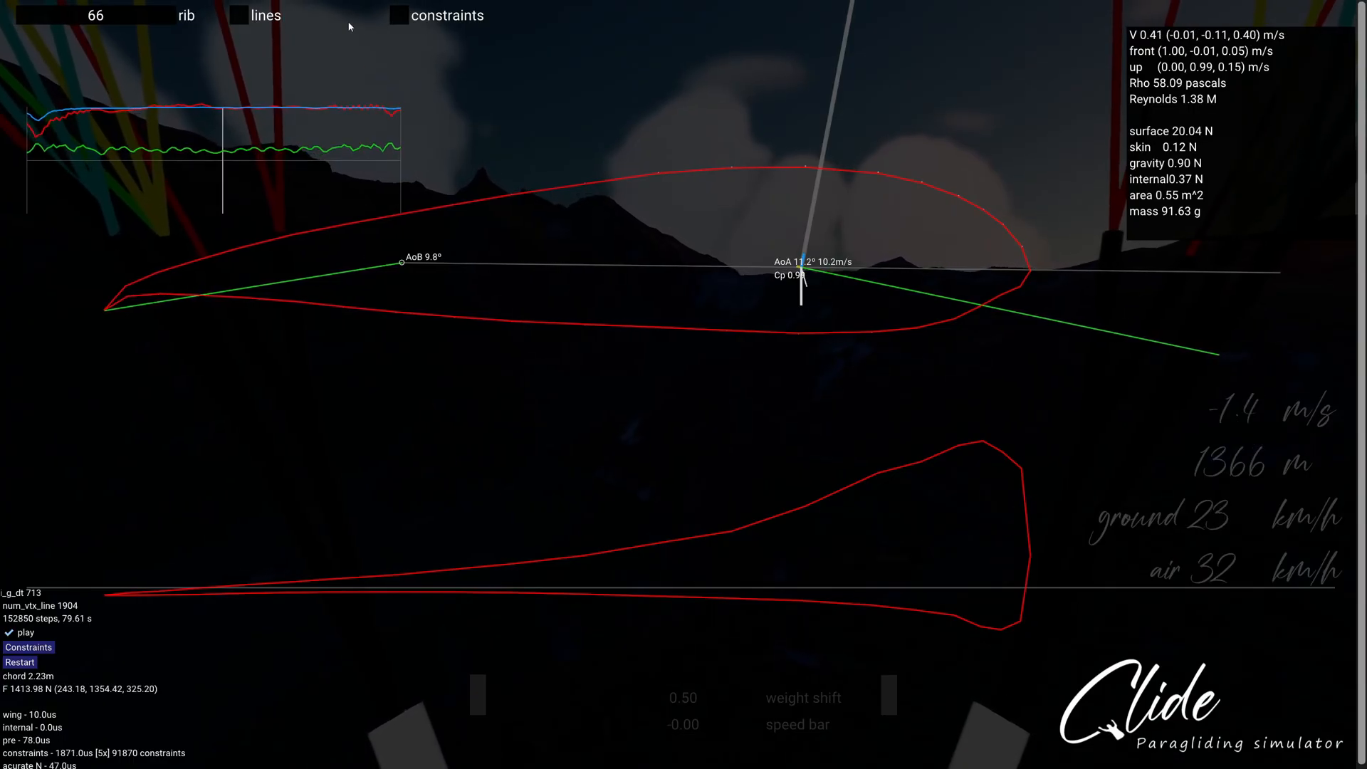
# Show the full canopy with its line cascade down to the risers
pyautogui.click(236, 16)
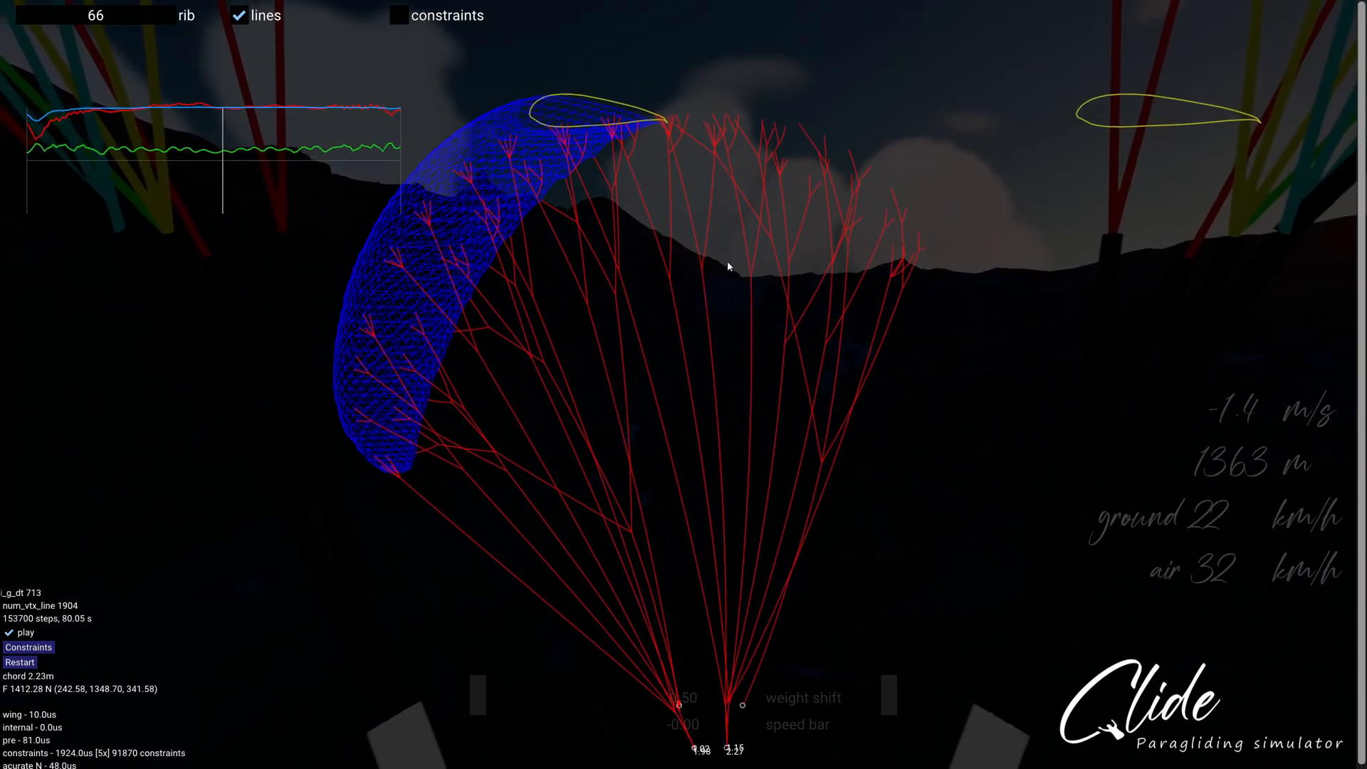